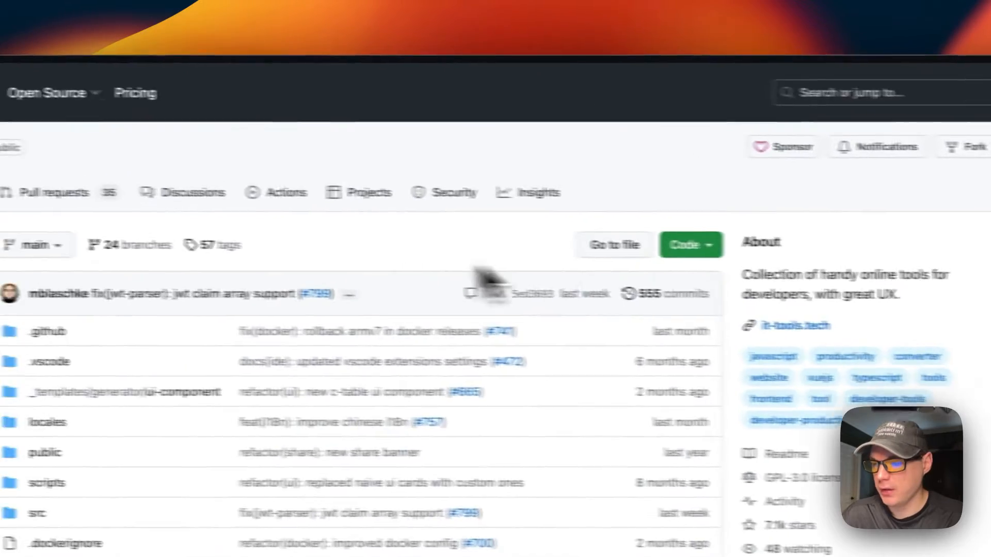
Browse the sidebar categories: Network, Text, Images & Videos, Converter and Crypto
scroll("down", 3)
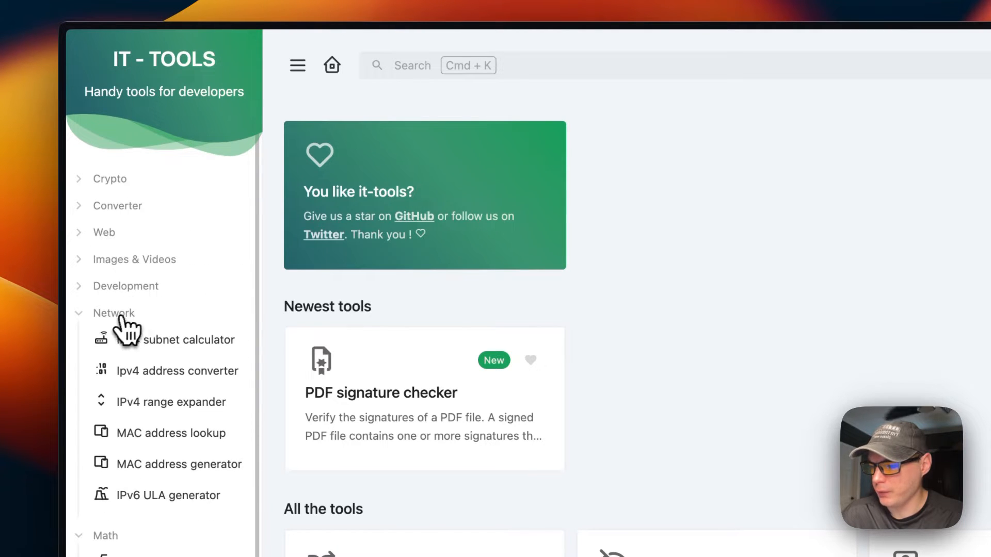
left_click(113, 312)
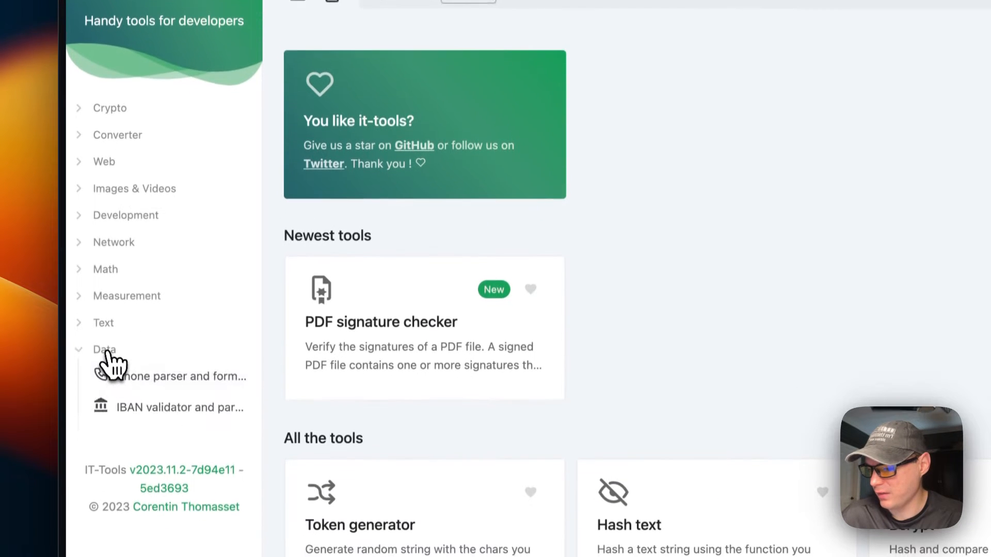
left_click(102, 323)
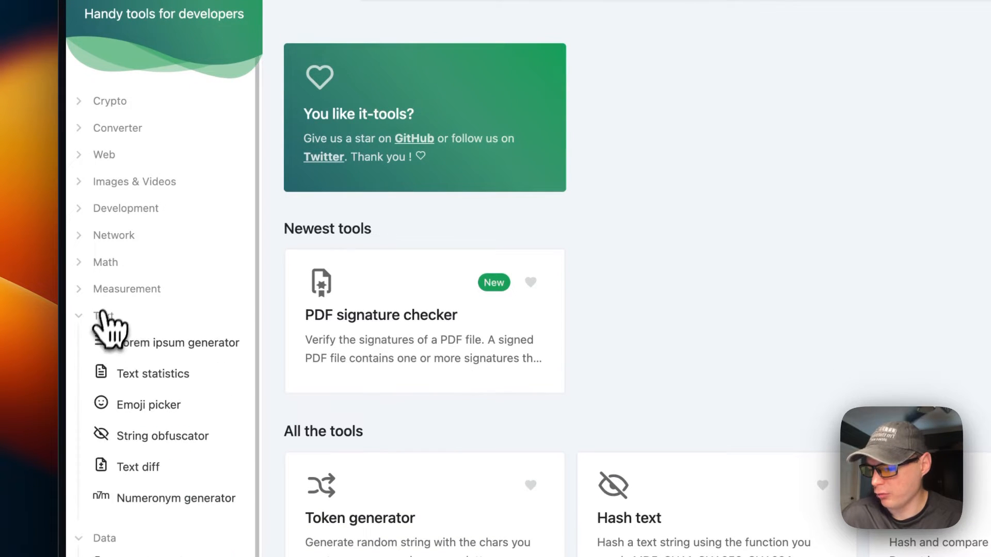
left_click(114, 235)
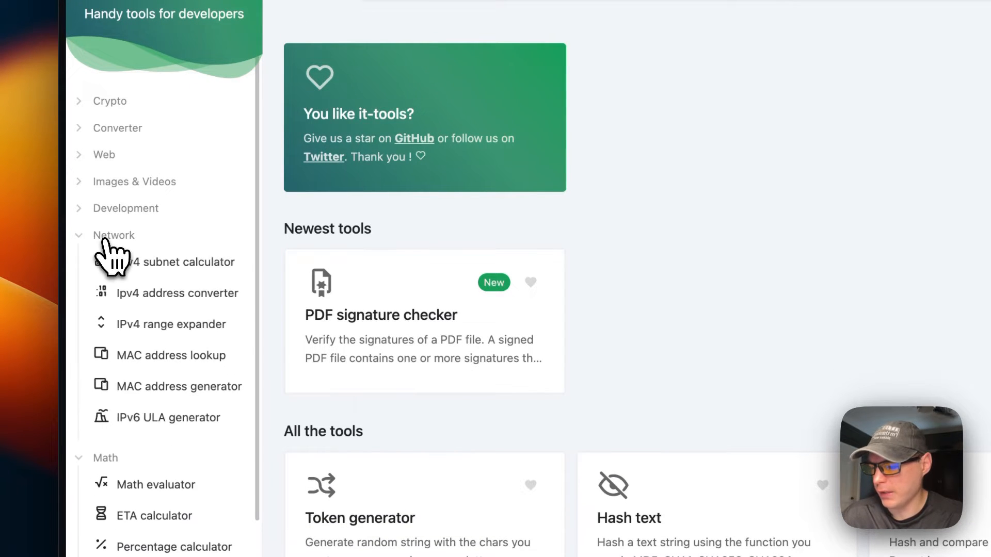
left_click(134, 182)
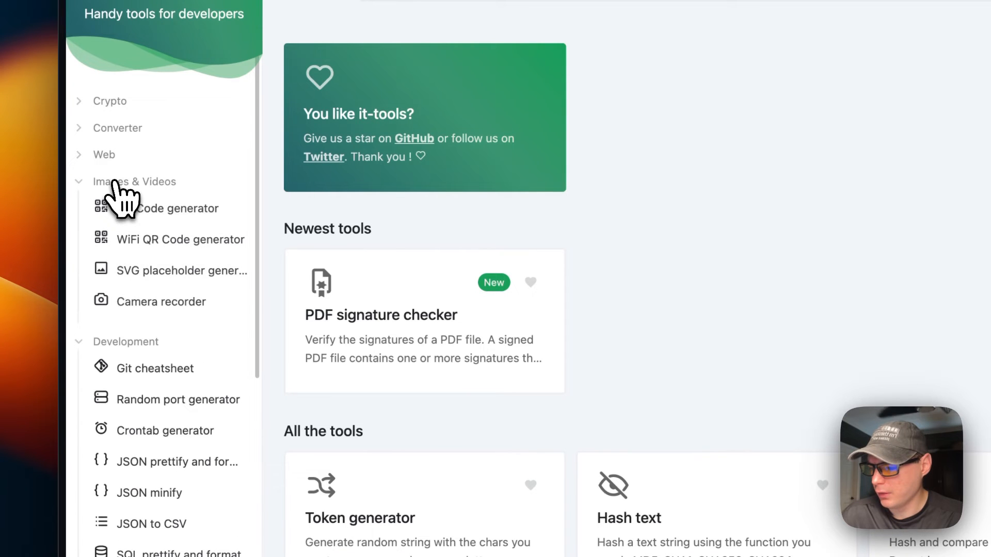
scroll("down", 3)
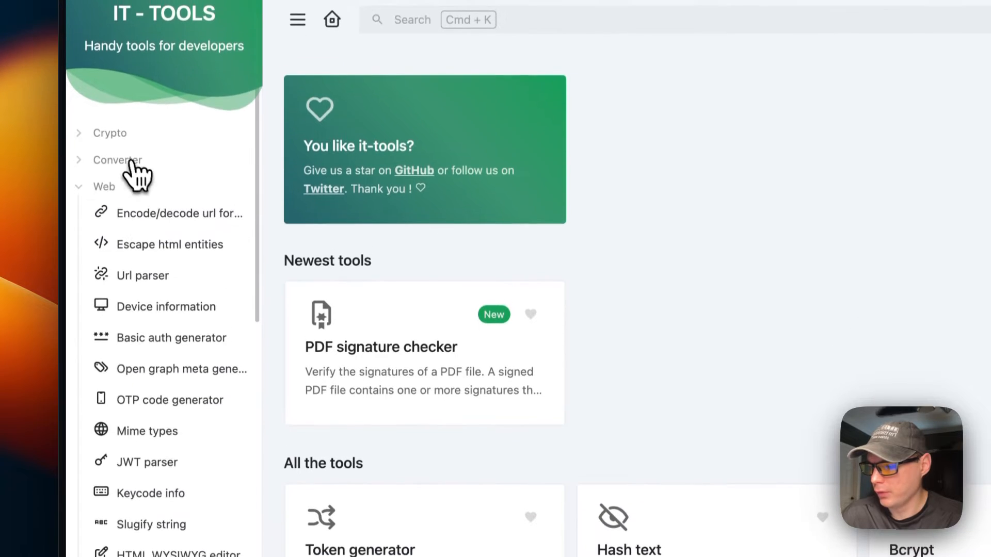
left_click(116, 159)
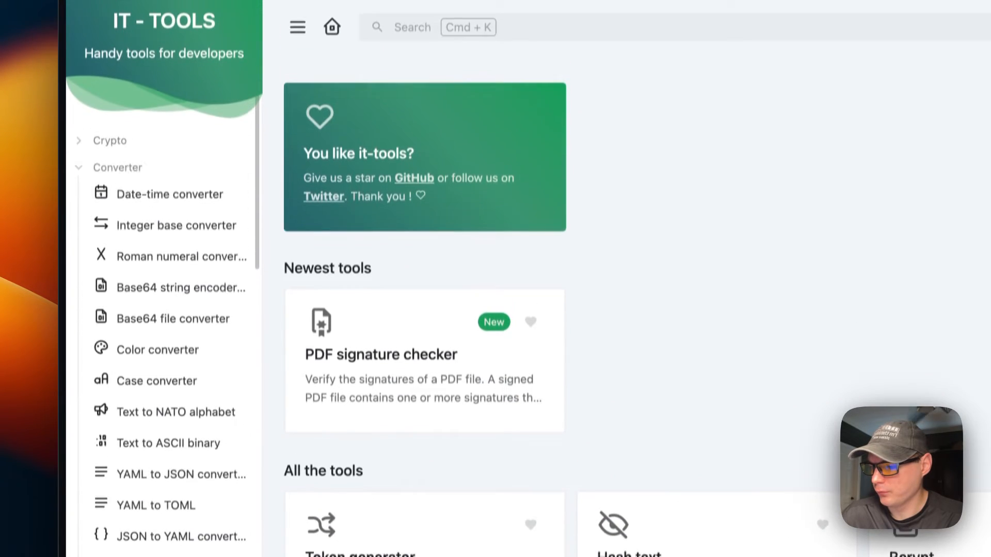
left_click(108, 141)
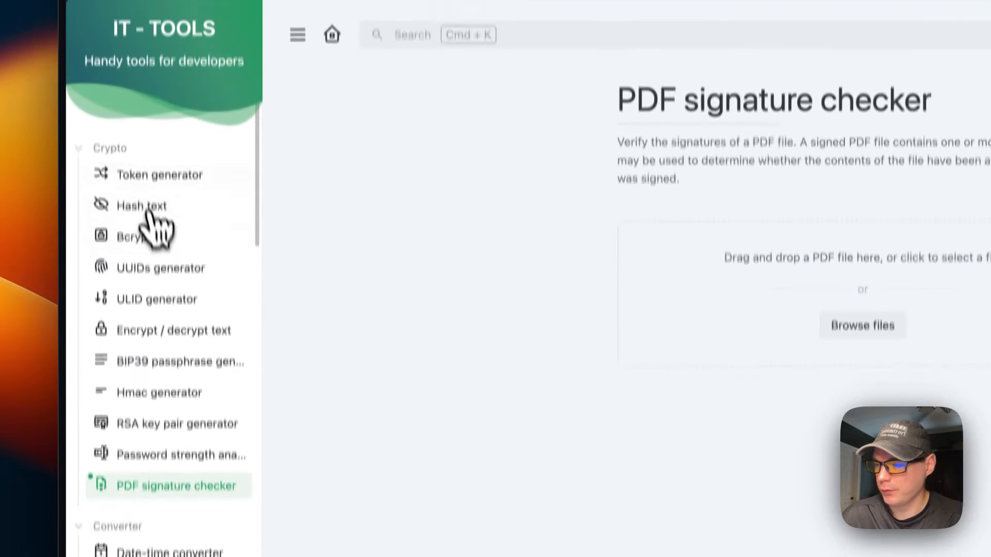
Open the Token generator tool, then head to the GitHub assets repository
left_click(159, 174)
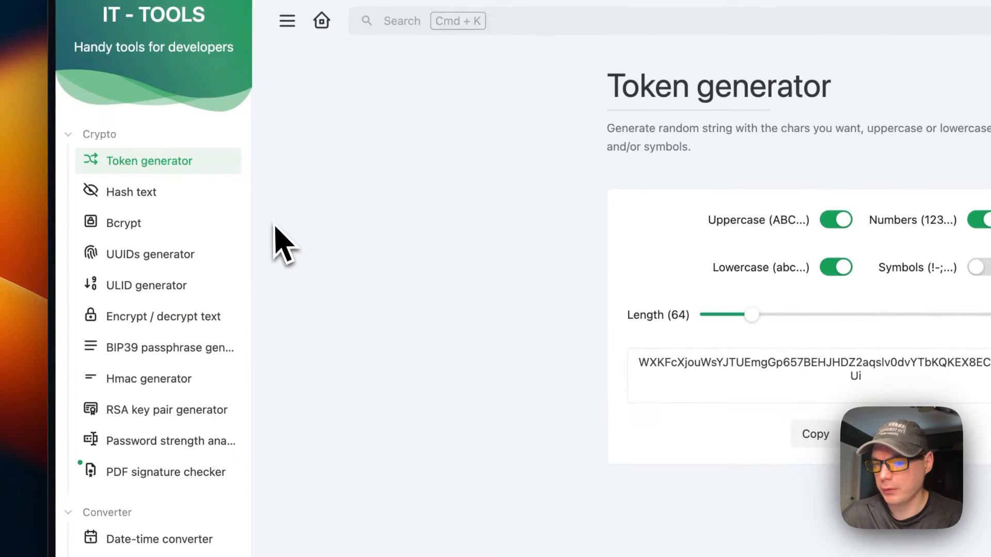
left_click(321, 21)
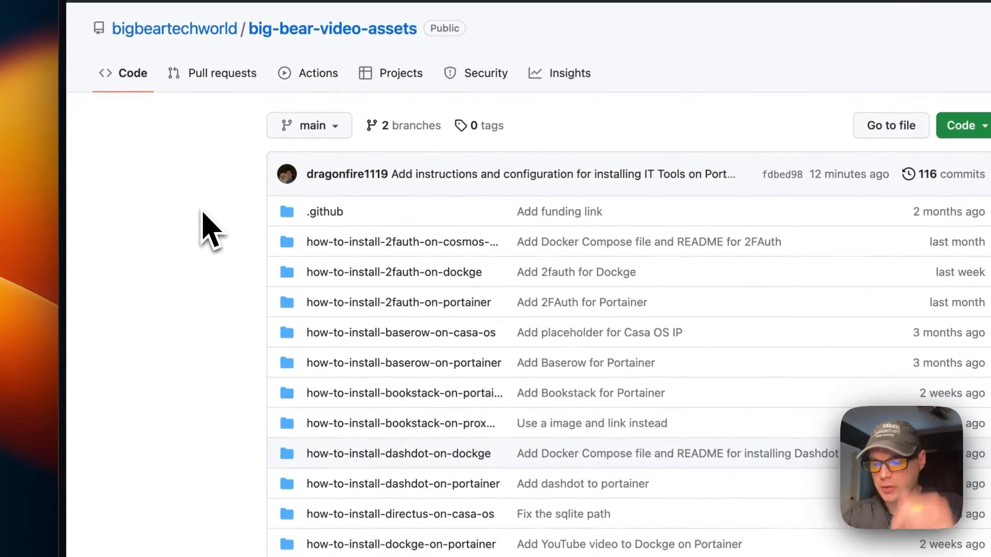
Open docker-compose.yml in how-to-install-it-tools-on-portainer and copy its raw contents
scroll("down", 3)
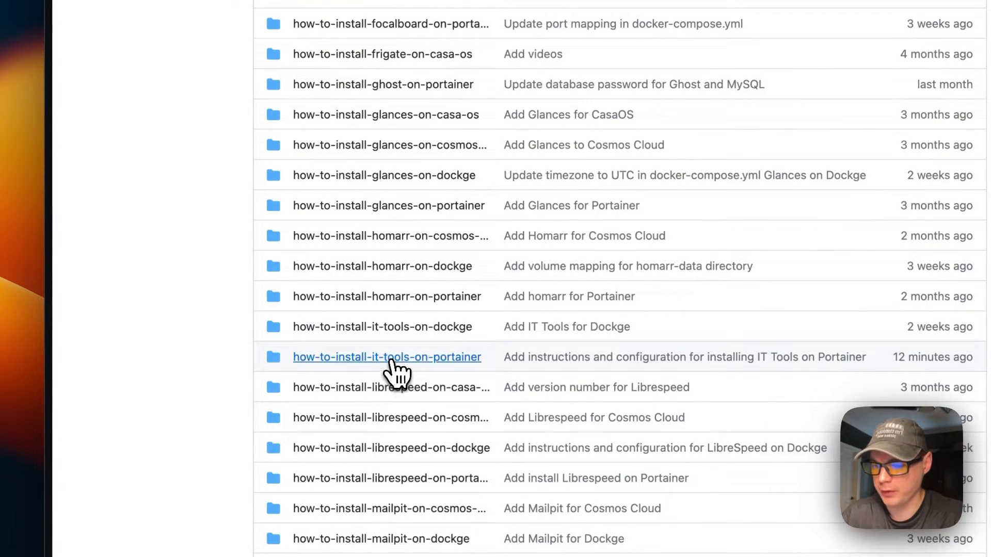
left_click(386, 356)
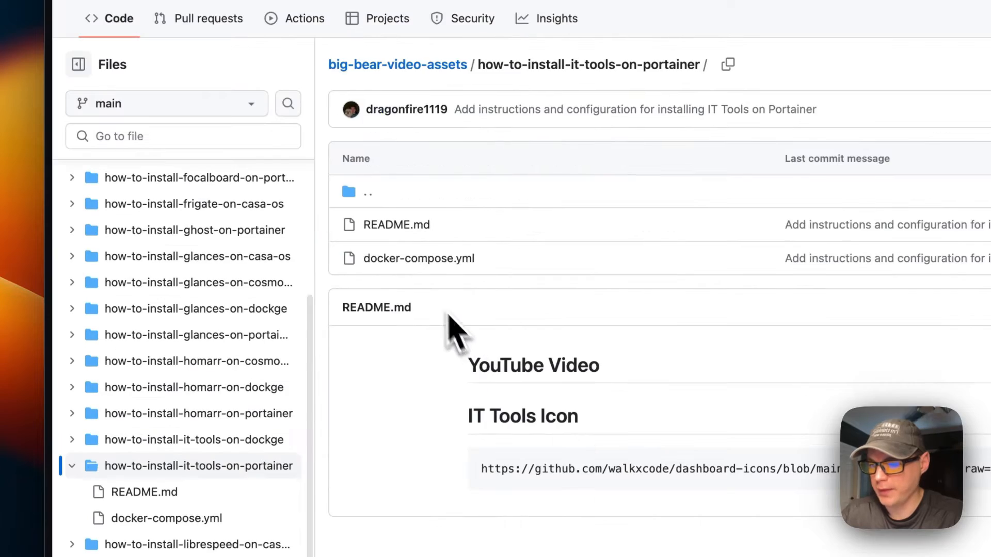
left_click(418, 258)
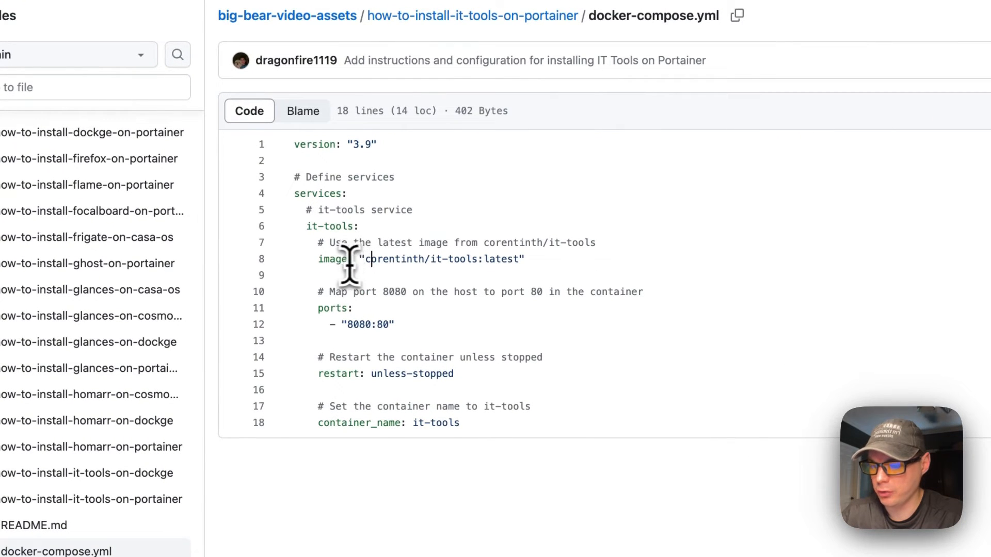
left_click_drag(366, 259, 449, 259)
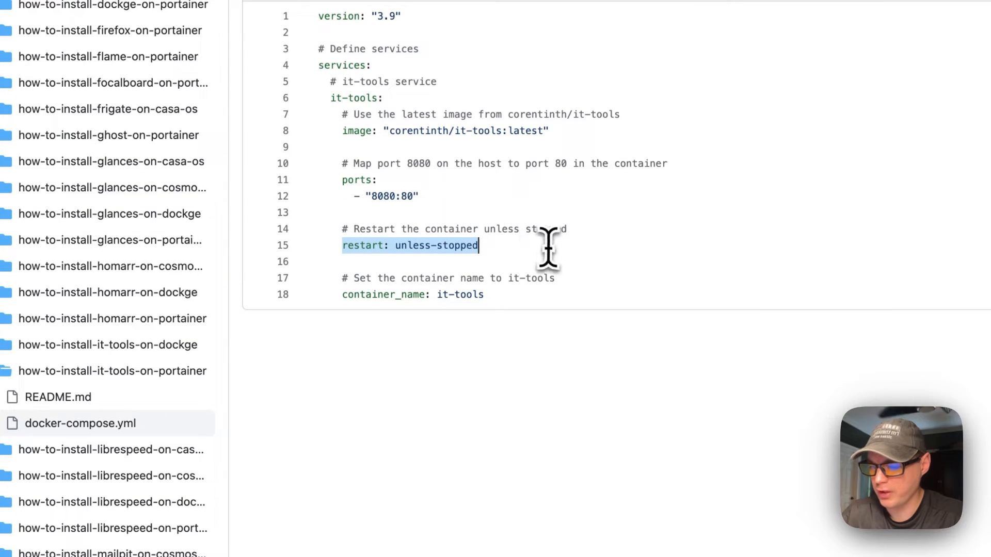
mouse_move(404, 354)
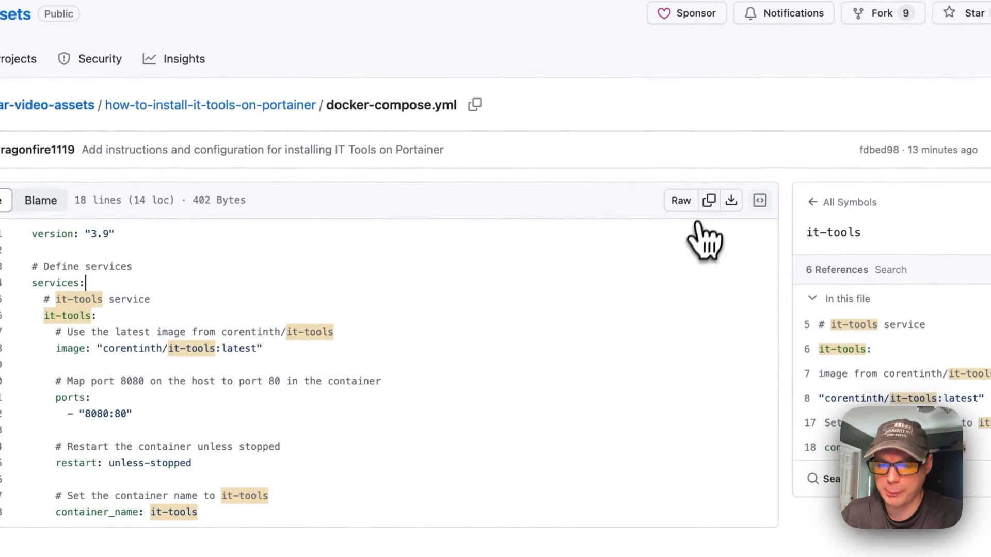
left_click(708, 200)
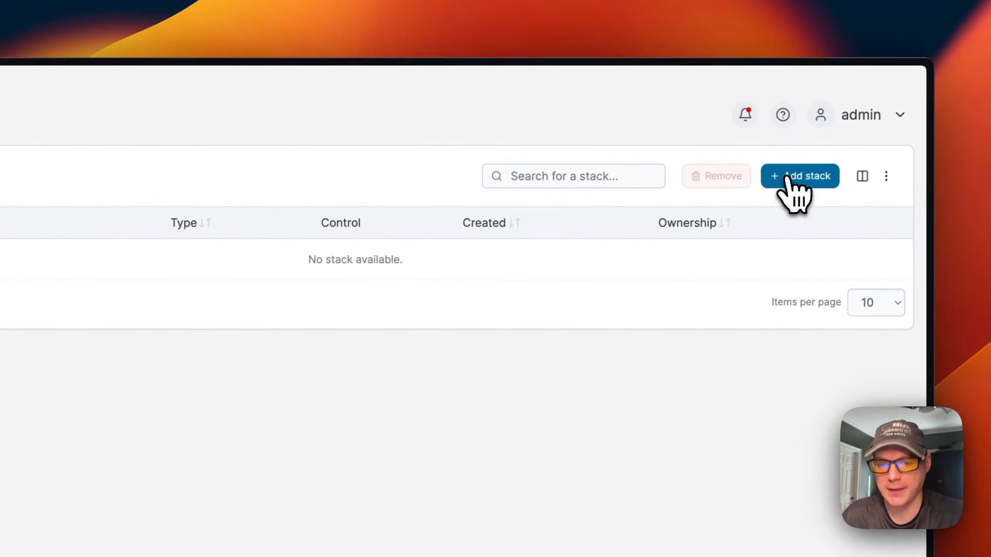
Add a stack named 'it', paste the IT Tools compose file into the Web editor and deploy it
left_click(799, 176)
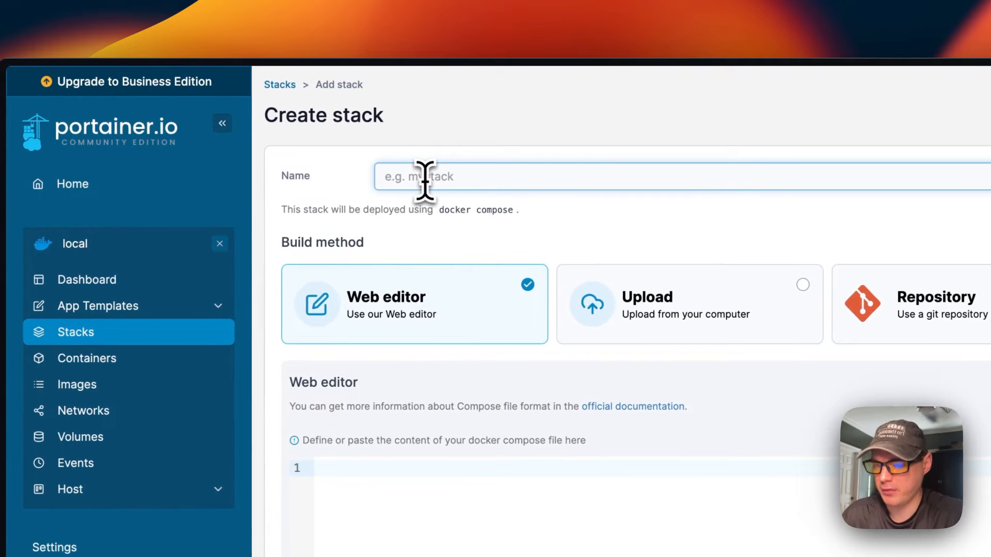
type("it")
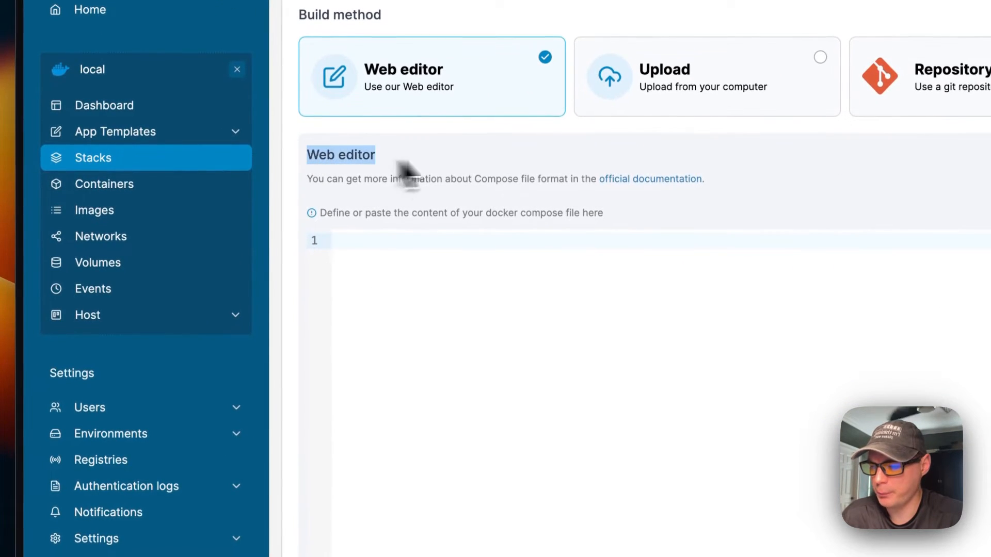
key("cmd+v")
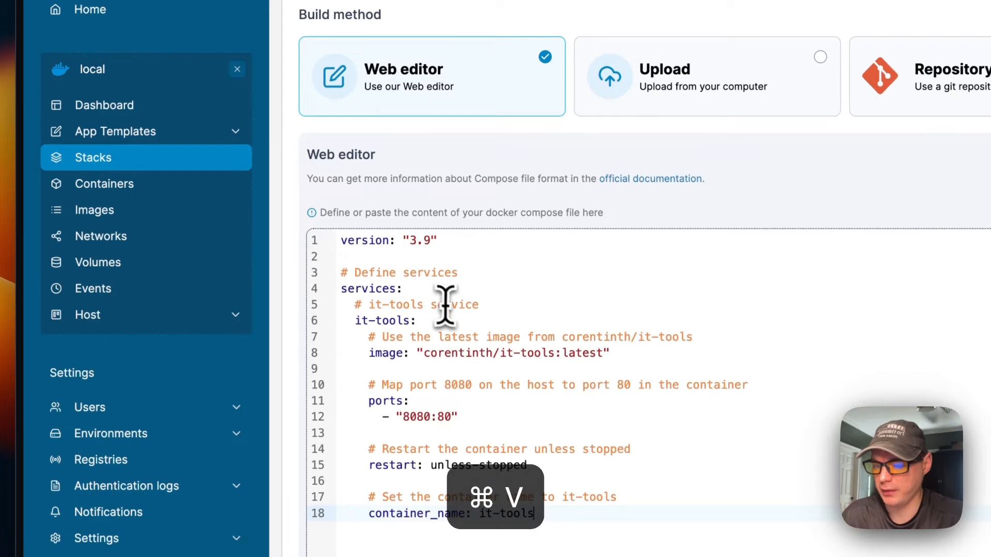
scroll("down", 3)
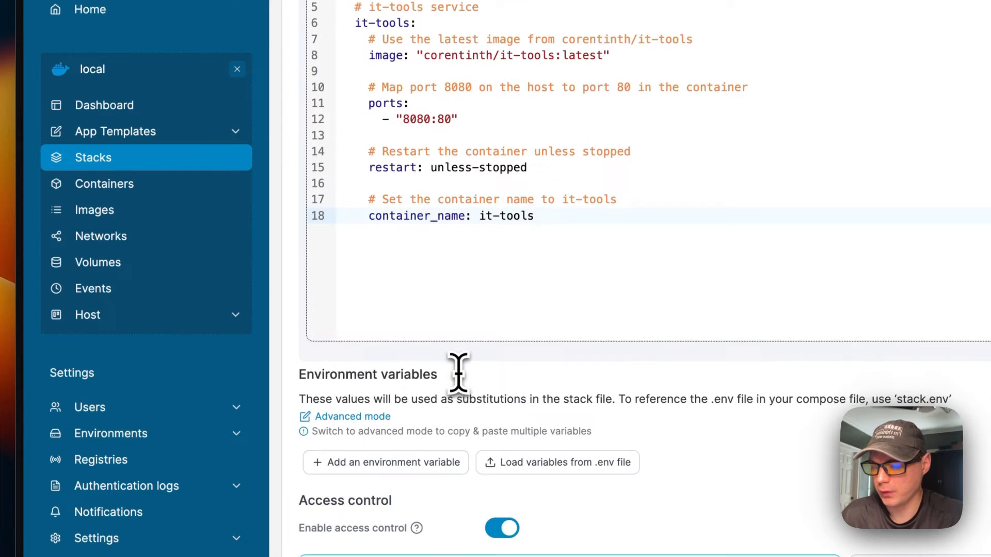
scroll("down", 3)
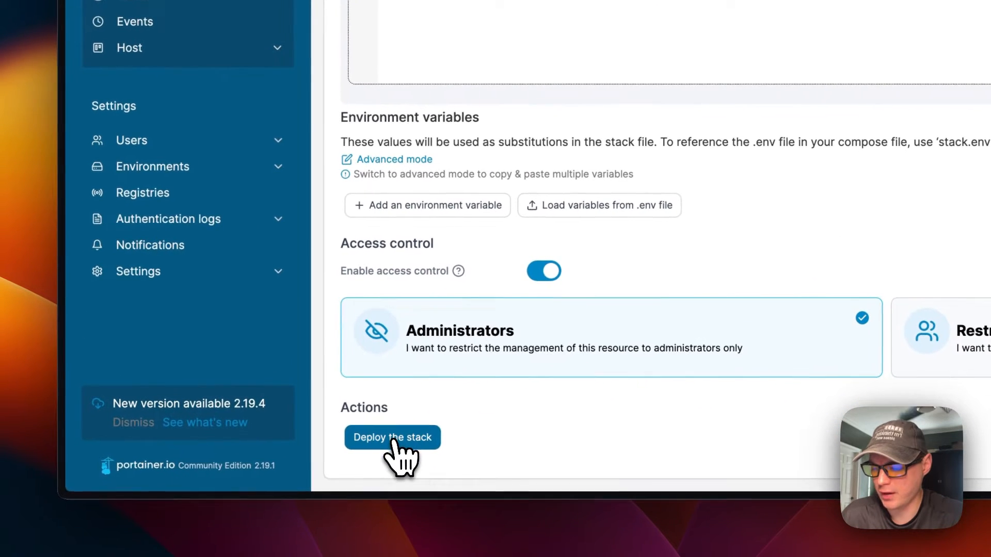
left_click(392, 437)
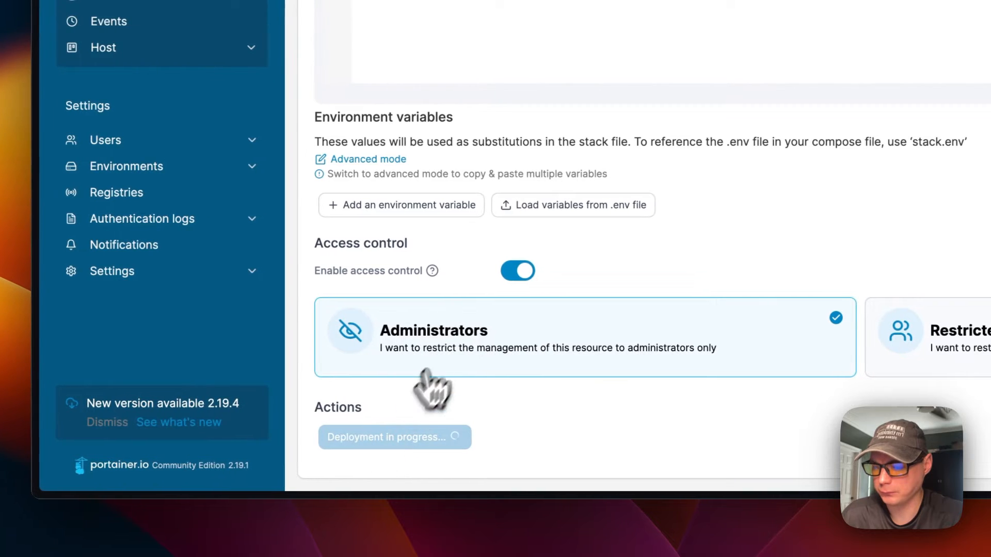
mouse_move(464, 360)
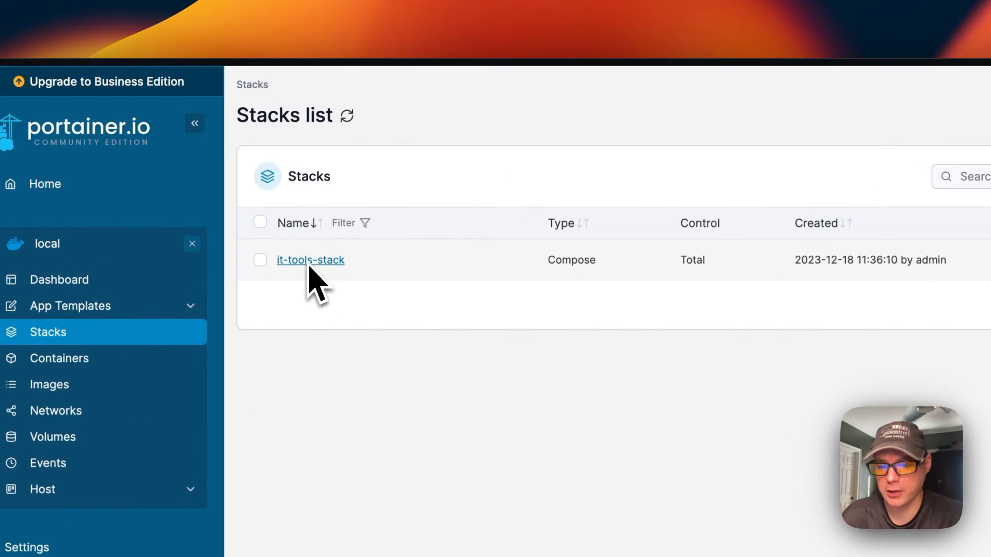
mouse_move(319, 272)
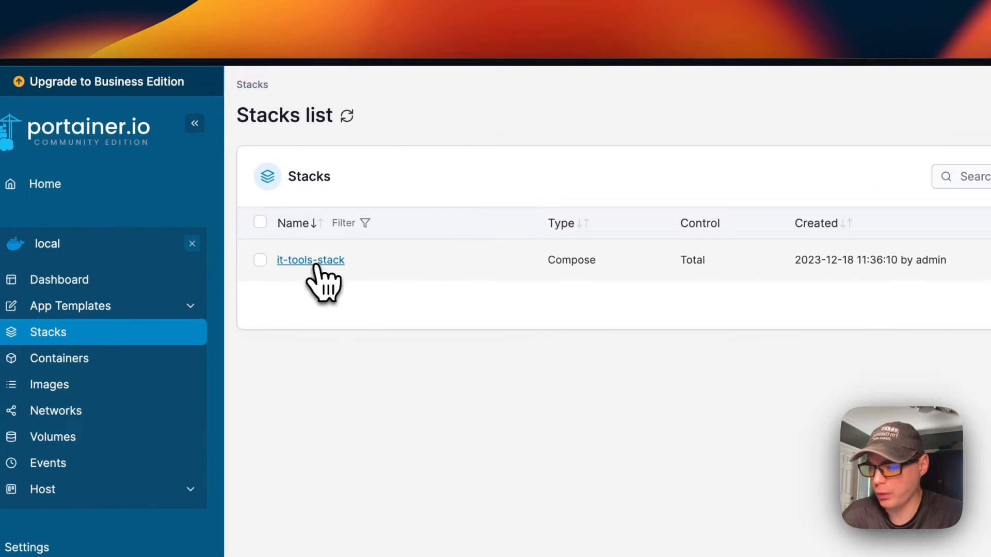
Review it-tools-stack's compose file in the editor and start a stack update
left_click(310, 260)
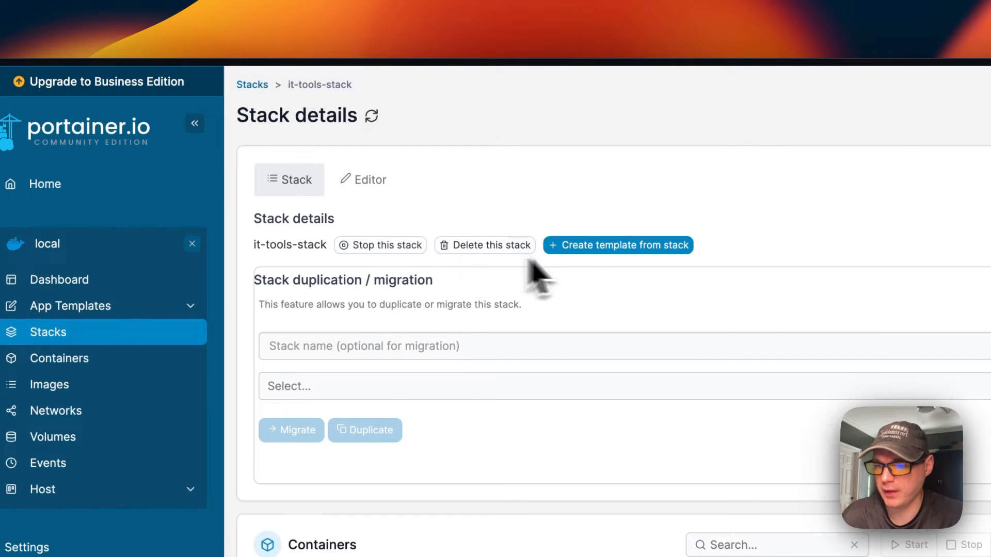
left_click(370, 179)
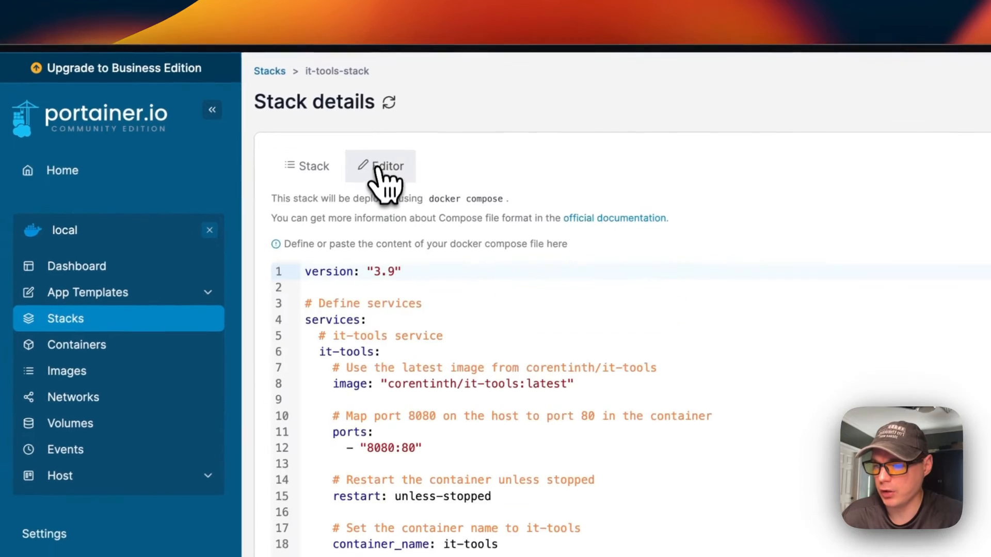
scroll("down", 3)
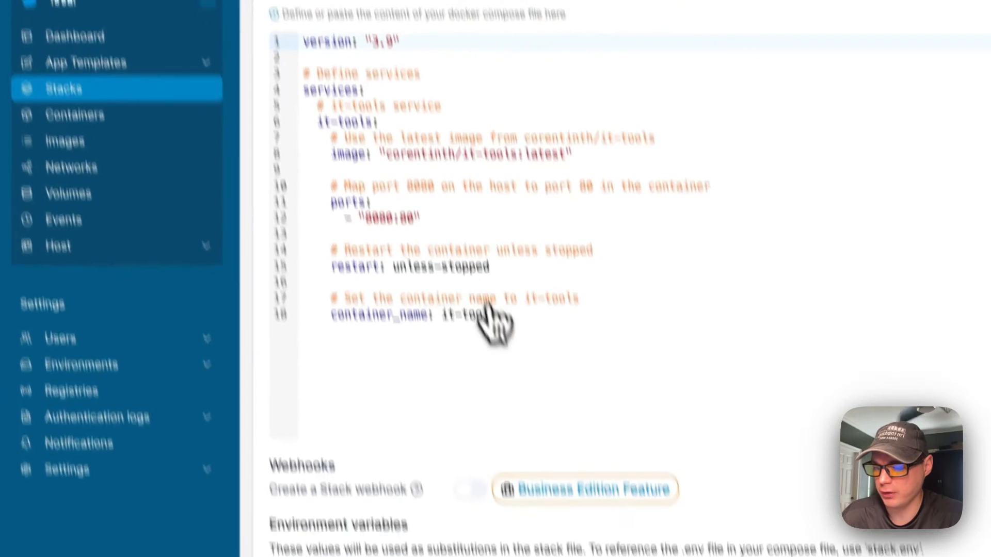
scroll("down", 3)
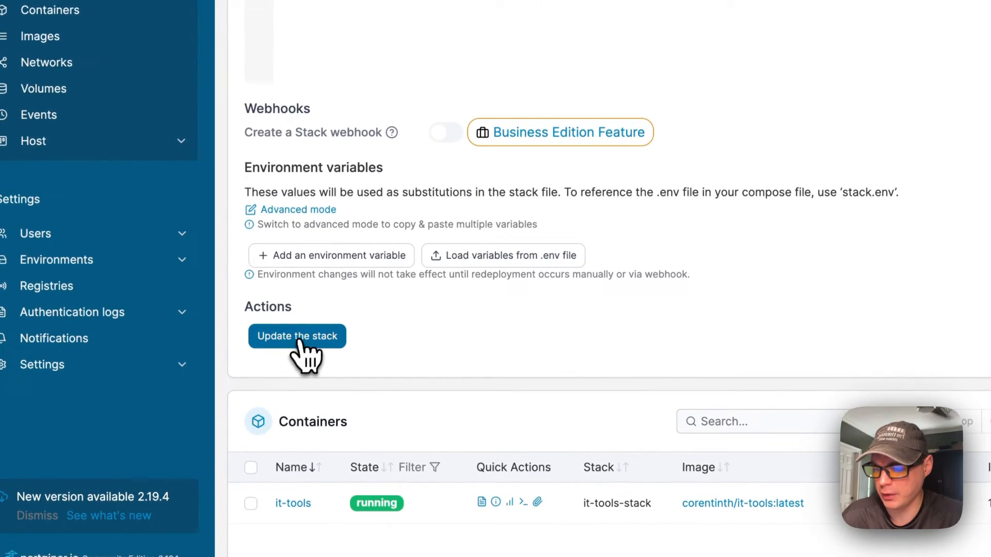
left_click(296, 336)
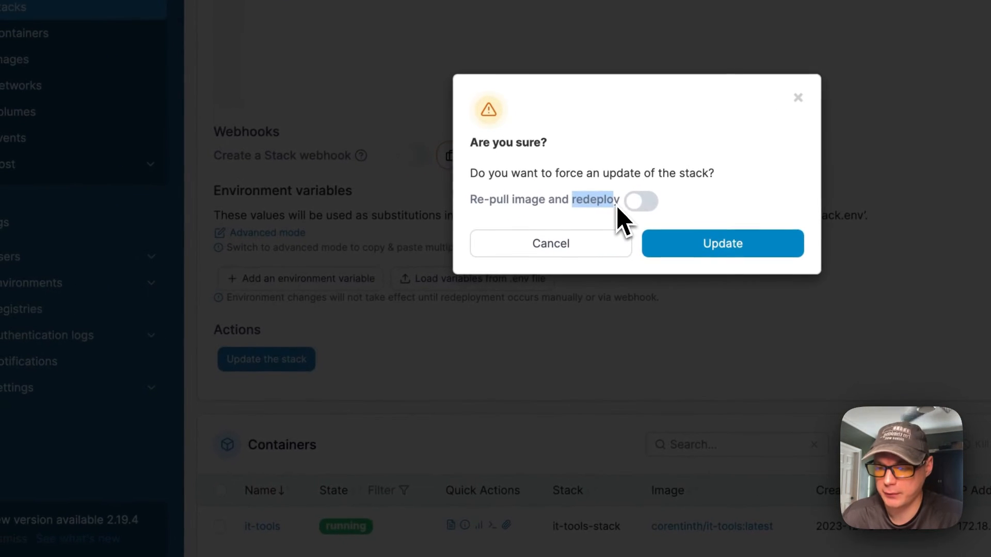
Cancel the forced redeploy and check the stack's Containers list shows it-tools running
left_click(550, 243)
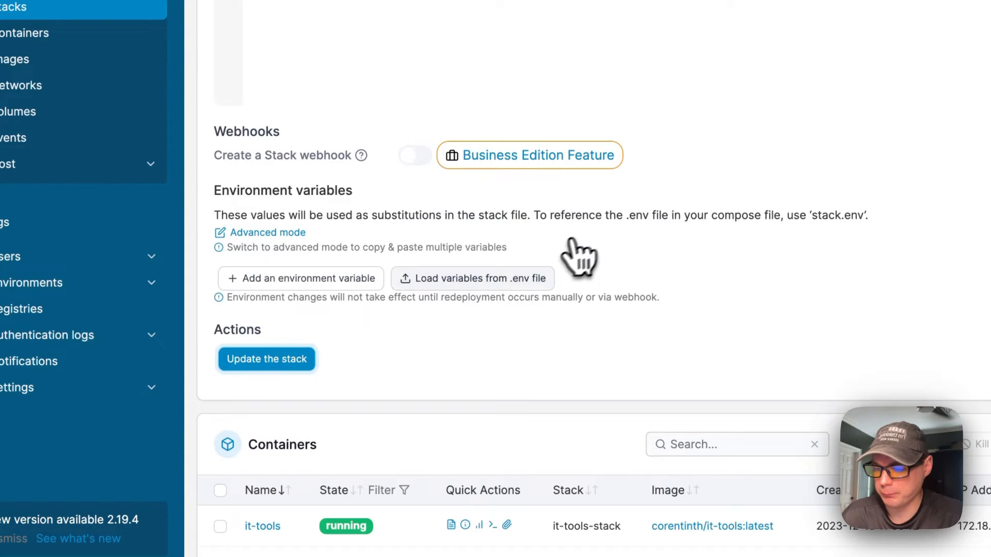
left_click(267, 359)
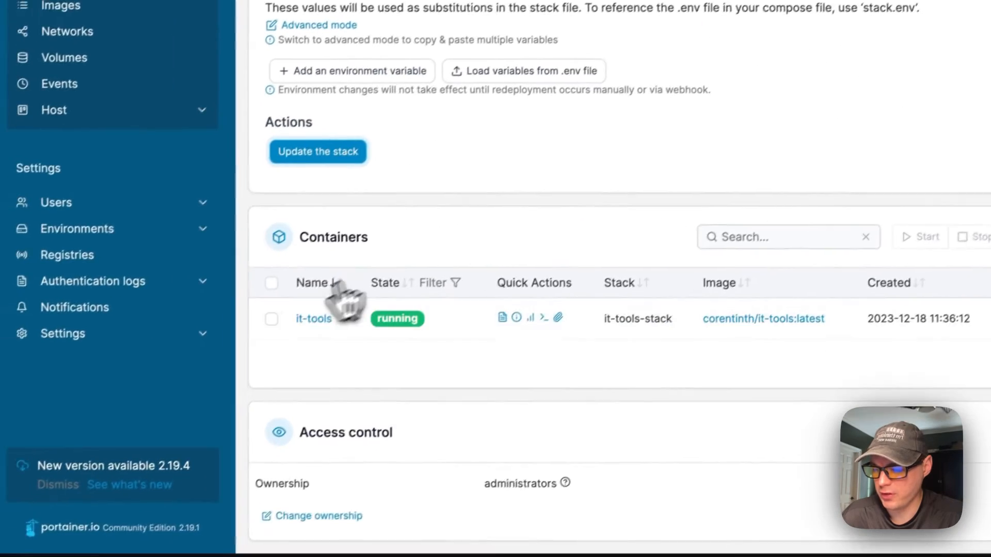
scroll("down", 3)
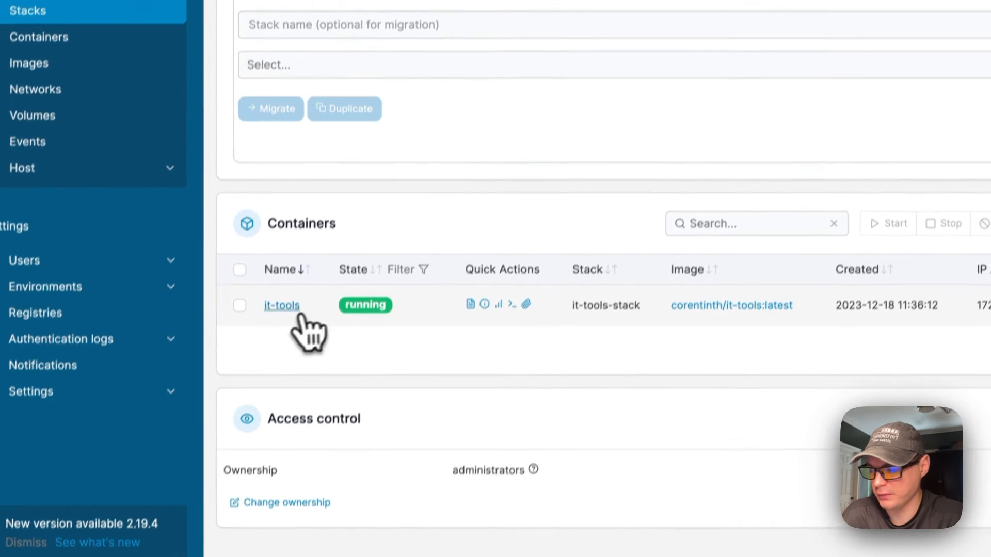
Review the it-tools container details: image, port 8080 to 80, environment and labels
left_click(281, 305)
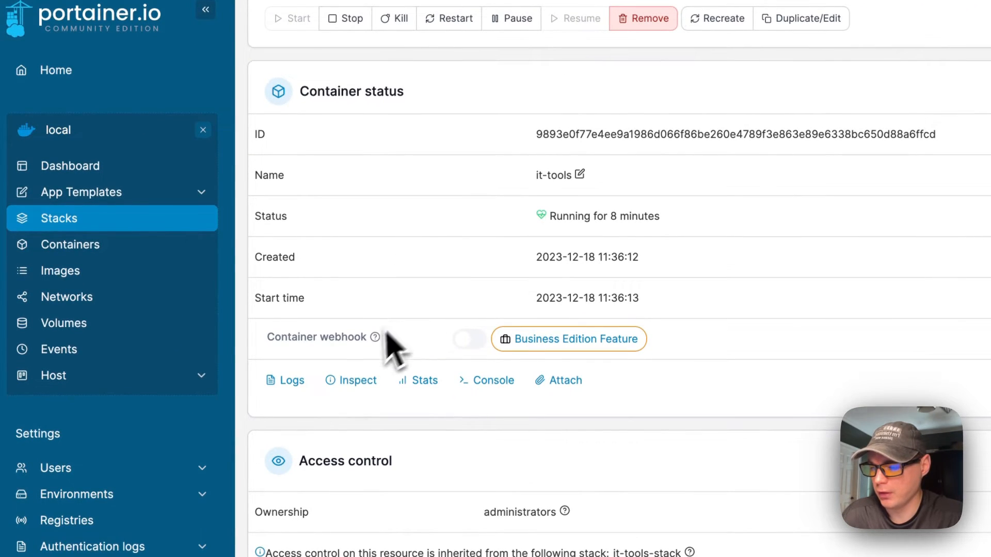
left_click(292, 379)
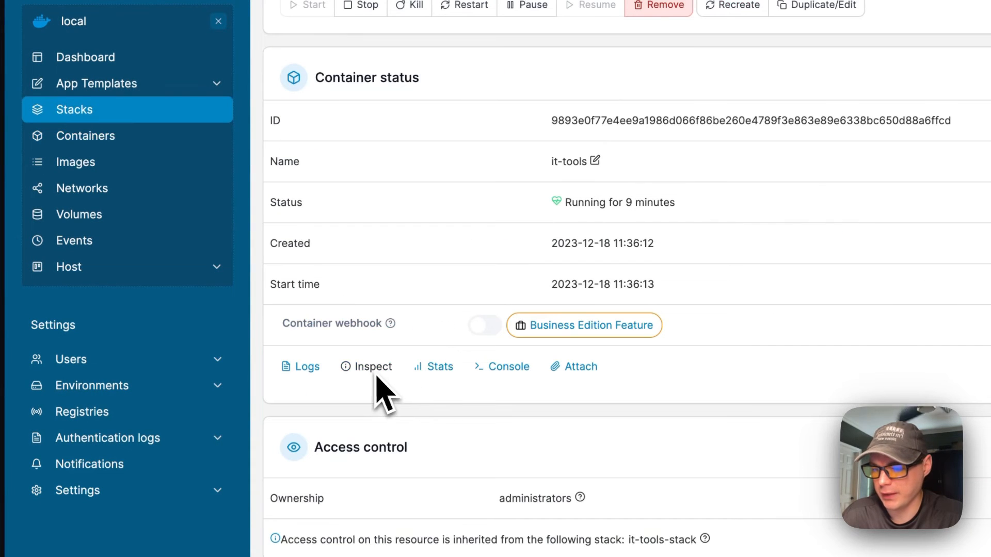
mouse_move(558, 385)
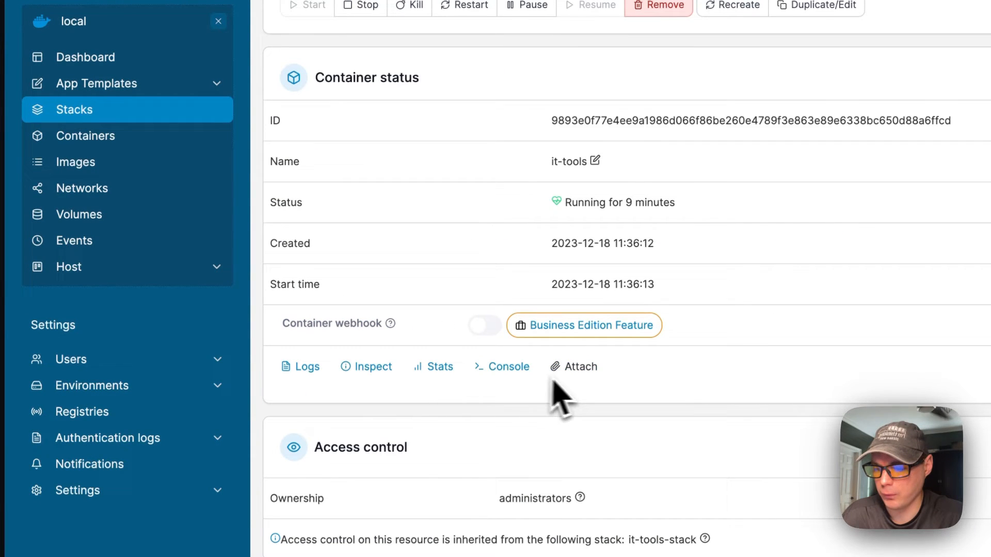
scroll("down", 3)
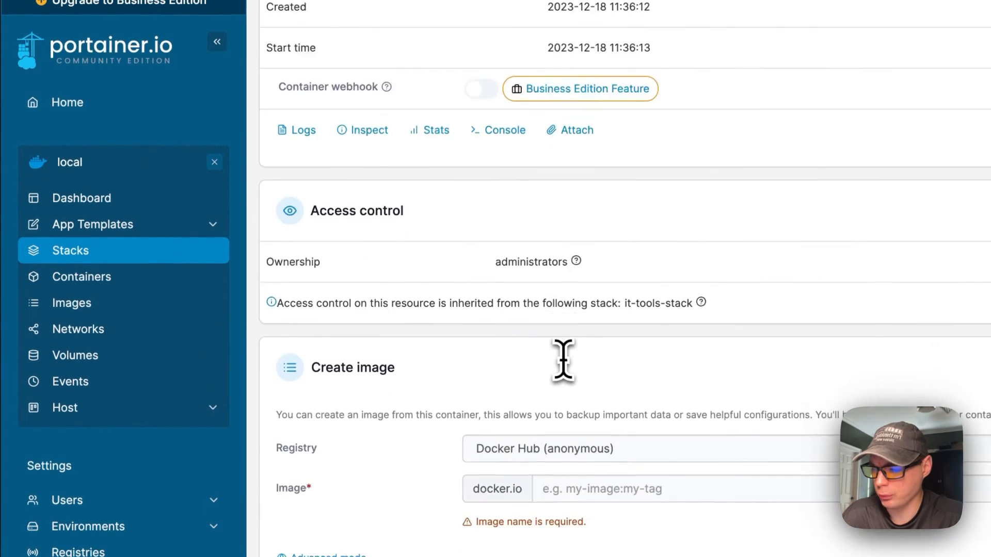
scroll("down", 3)
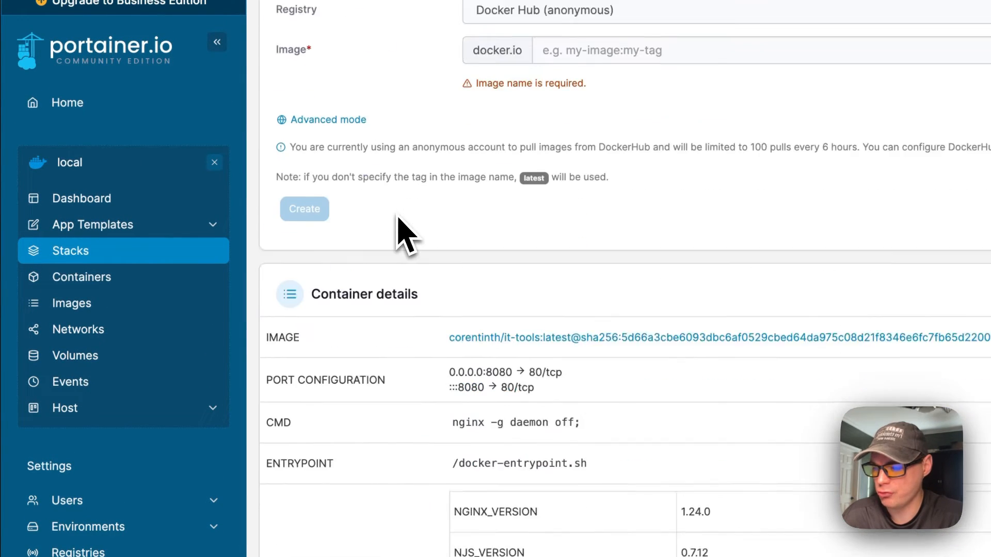
scroll("down", 3)
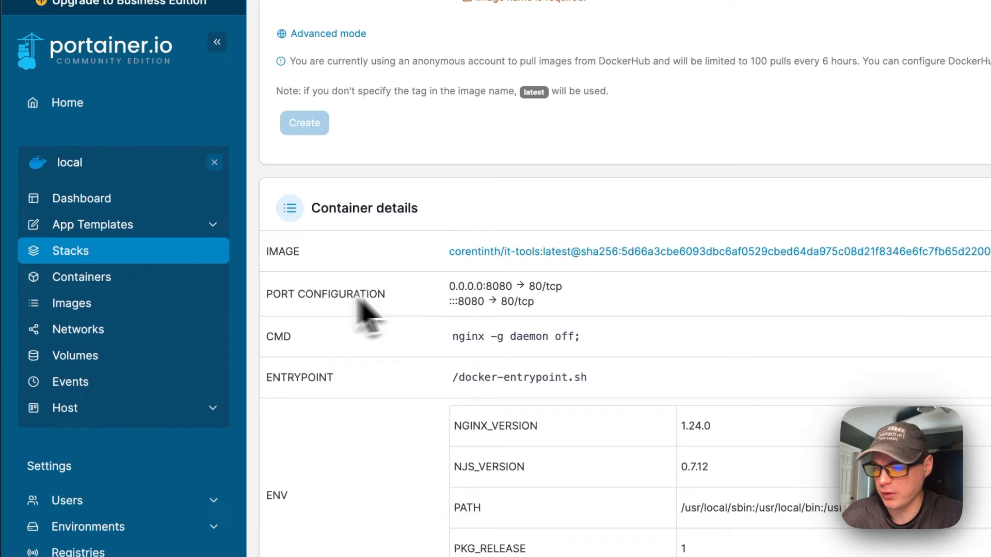
scroll("down", 3)
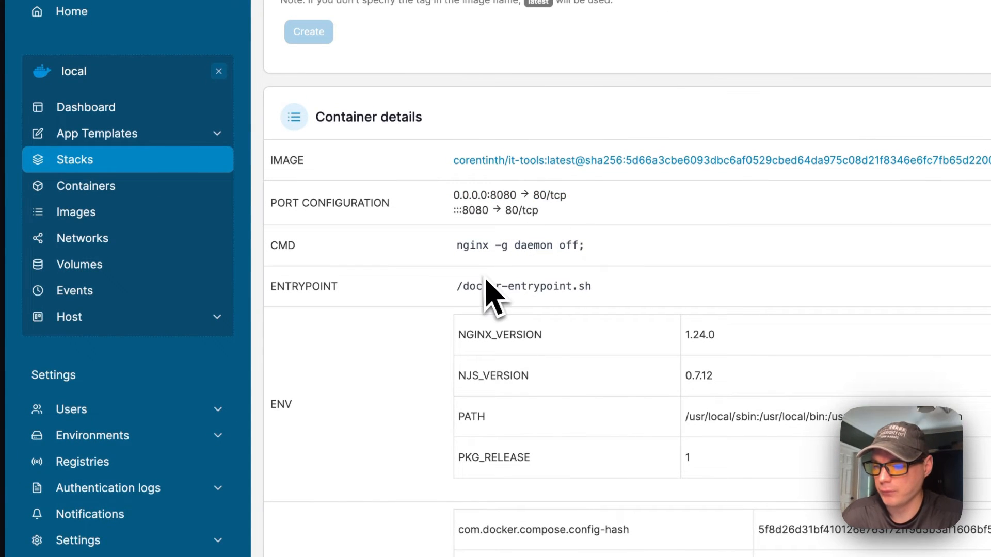
Check the restart policy and keep it as Unless Stopped, with its connected network shown
scroll("down", 3)
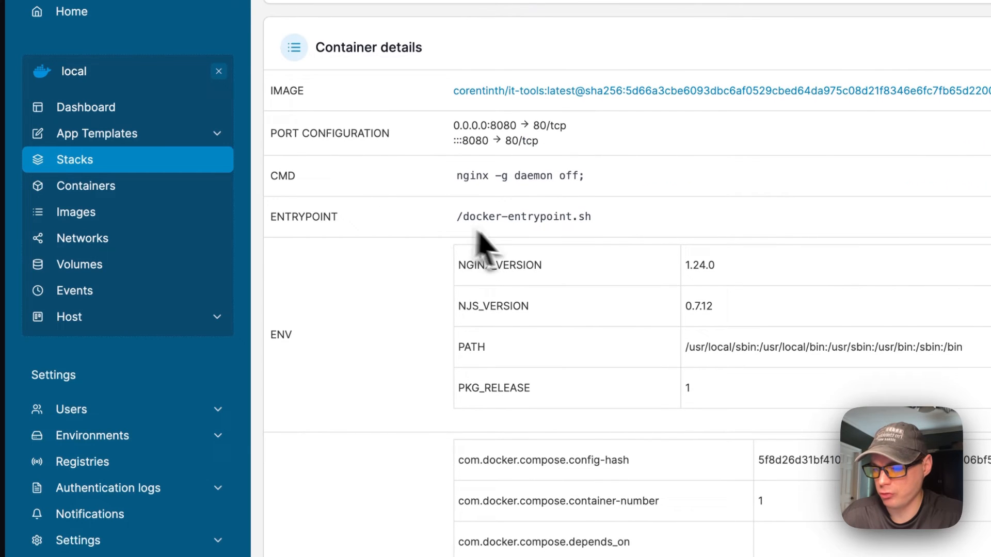
scroll("down", 3)
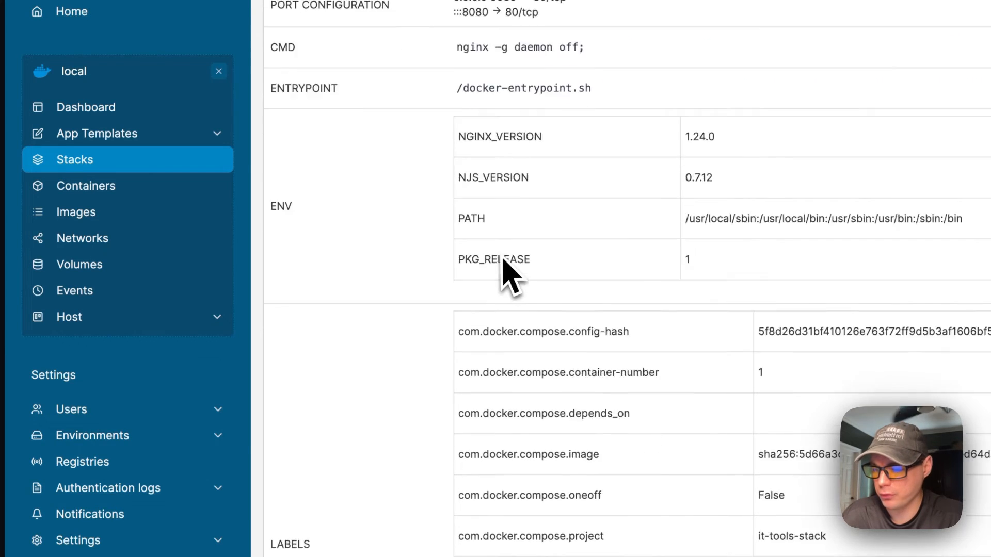
scroll("down", 3)
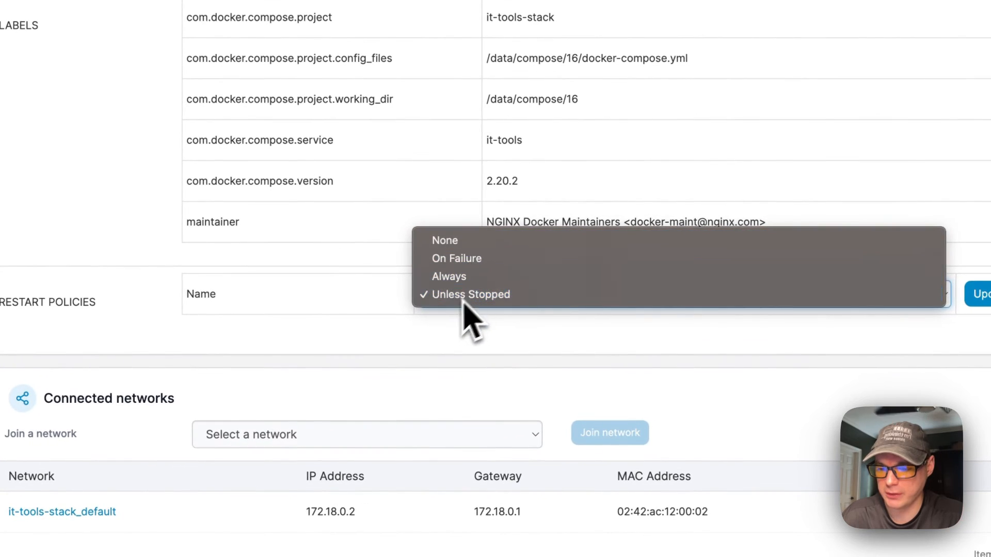
left_click(471, 294)
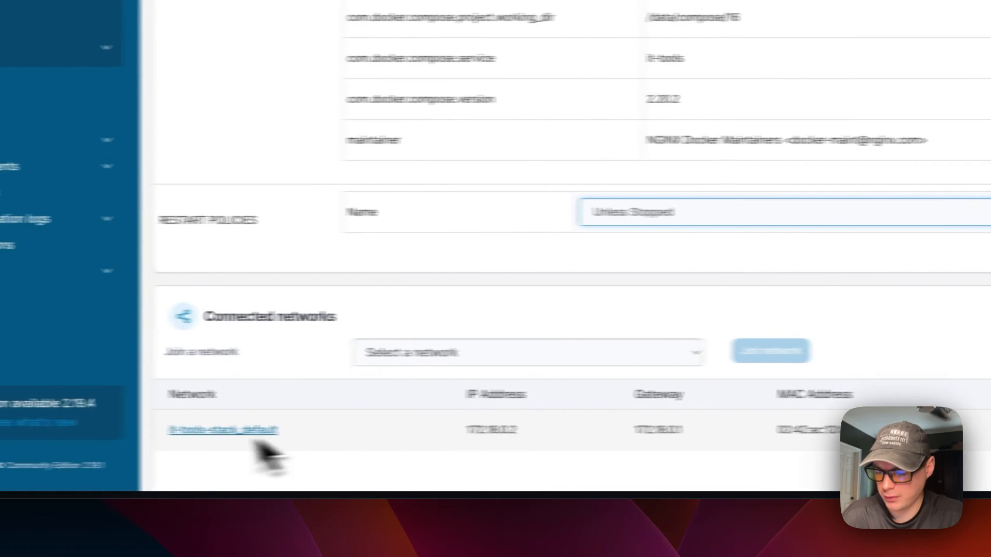
Load 192.168.1.109:8080 in the browser to reach the self-hosted IT-Tools interface
scroll("up", 3)
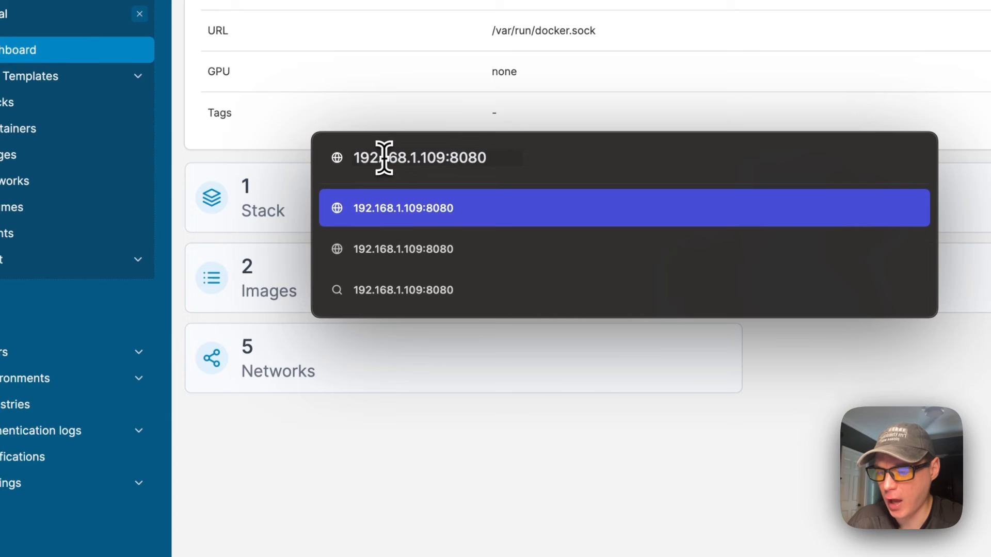
double_click(417, 157)
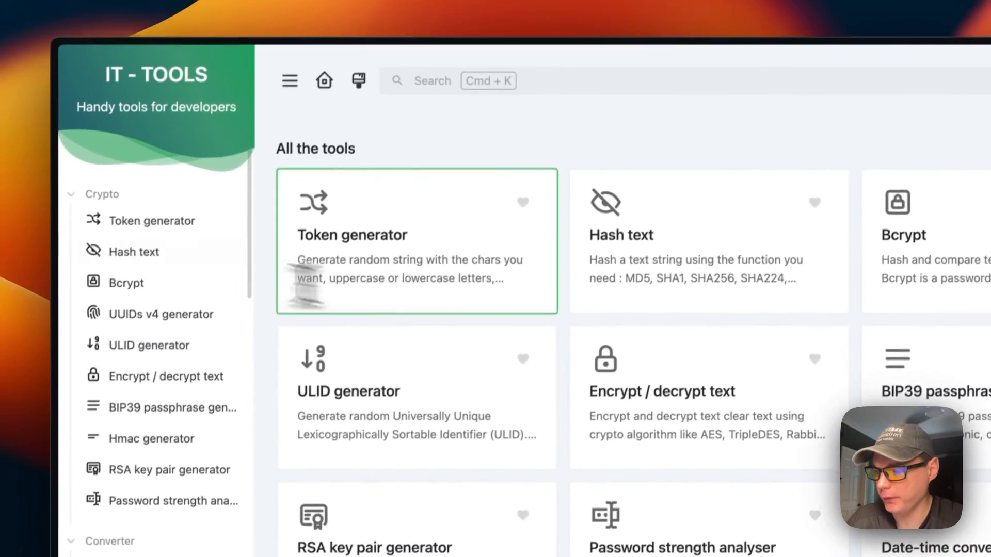
Scroll the tools list and toggle the sidebar off and back on
scroll("down", 3)
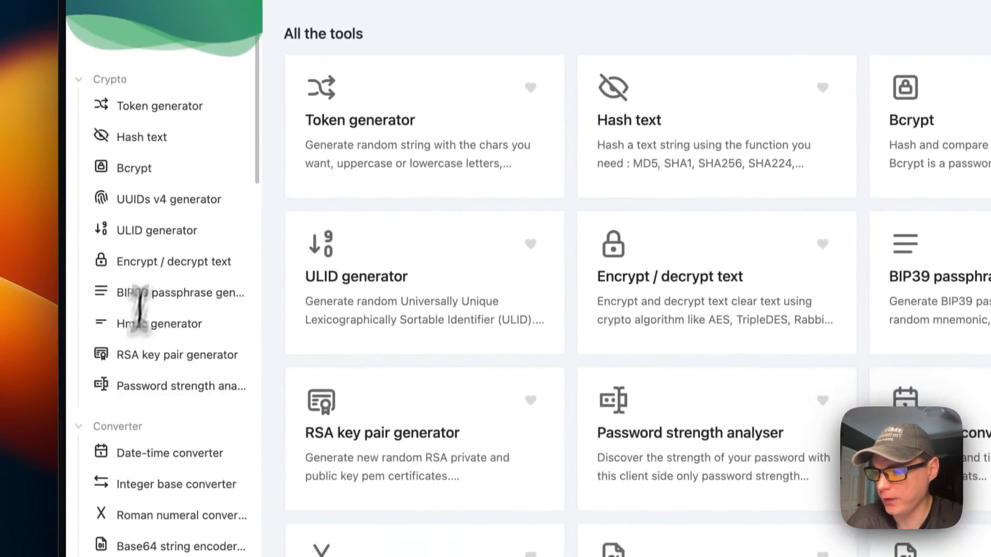
scroll("down", 3)
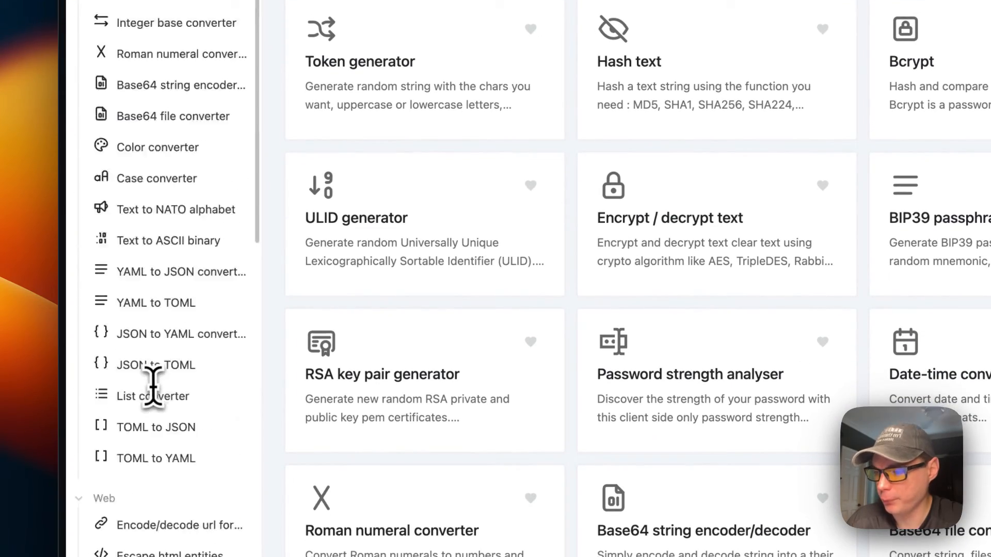
left_click(102, 101)
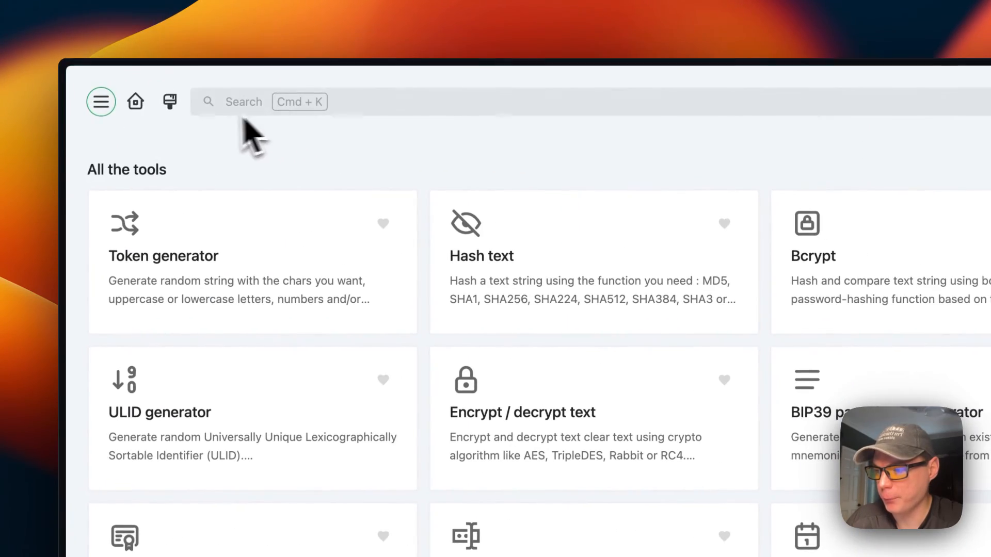
left_click(100, 102)
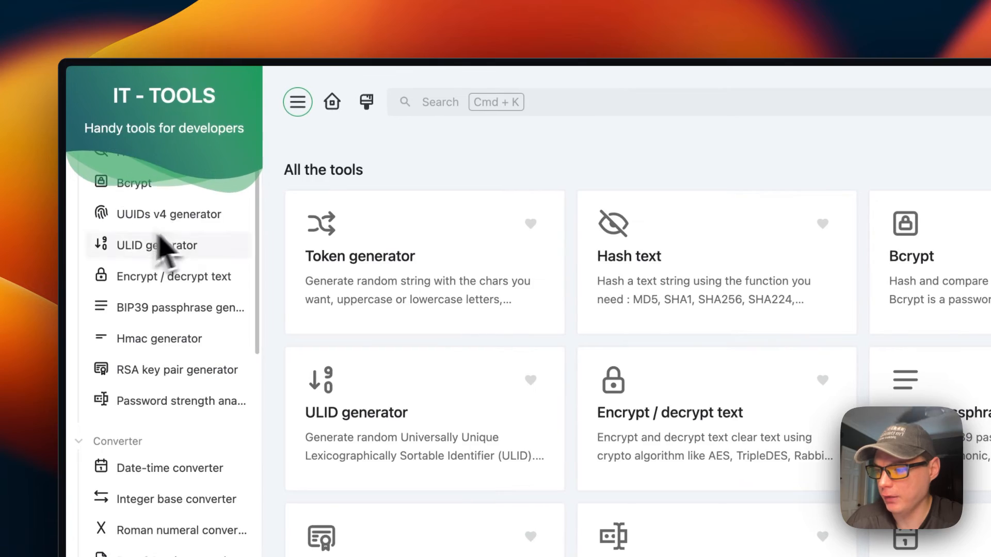
Search for 'hash' and open the Hash text tool from the results
left_click(456, 102)
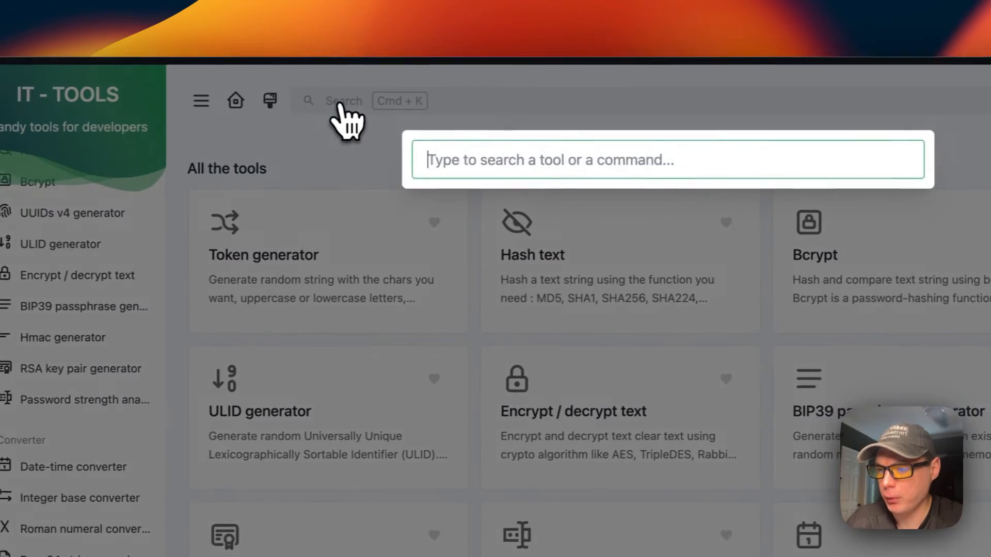
type("hash")
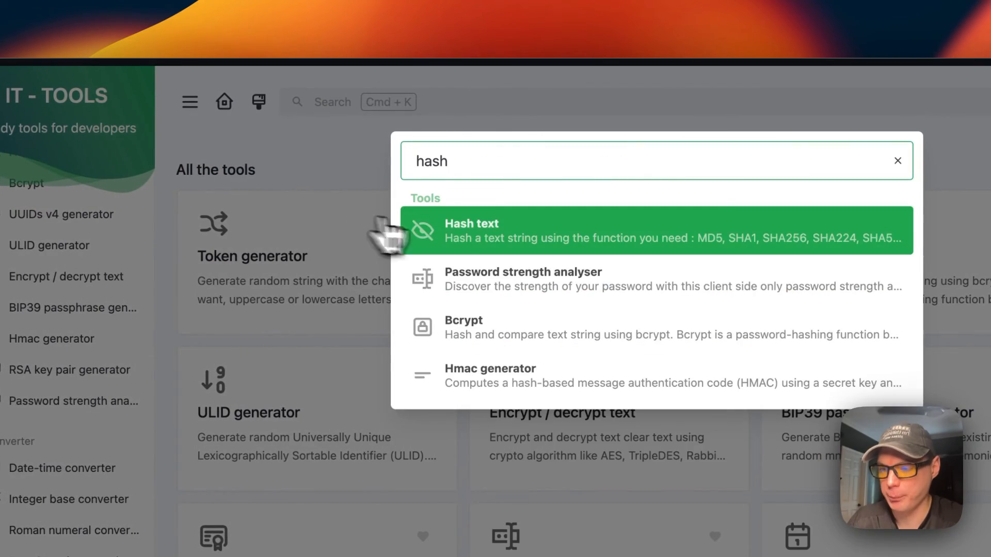
left_click(656, 230)
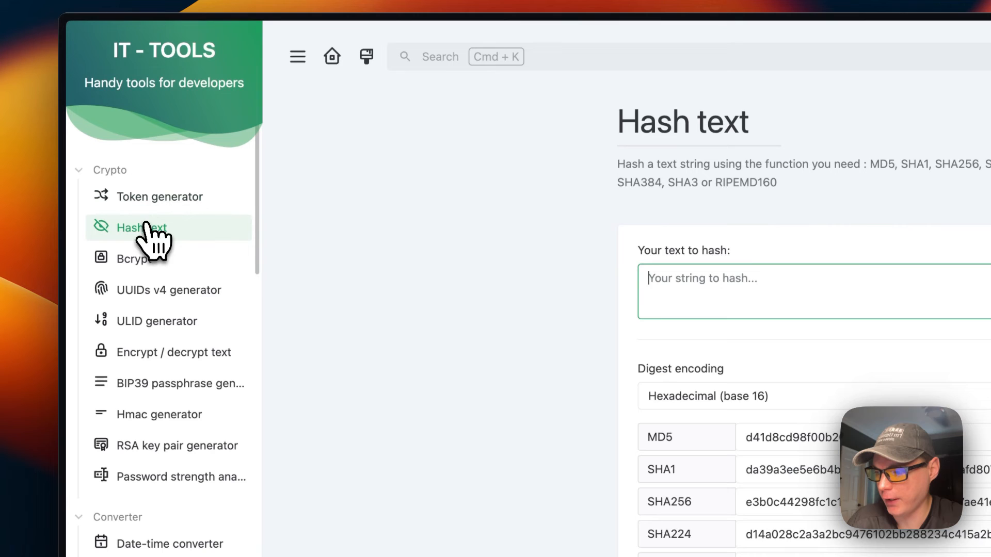
Open Bcrypt, then the UUIDs v4 generator with a raised quantity, and scroll to Development tools
left_click(134, 258)
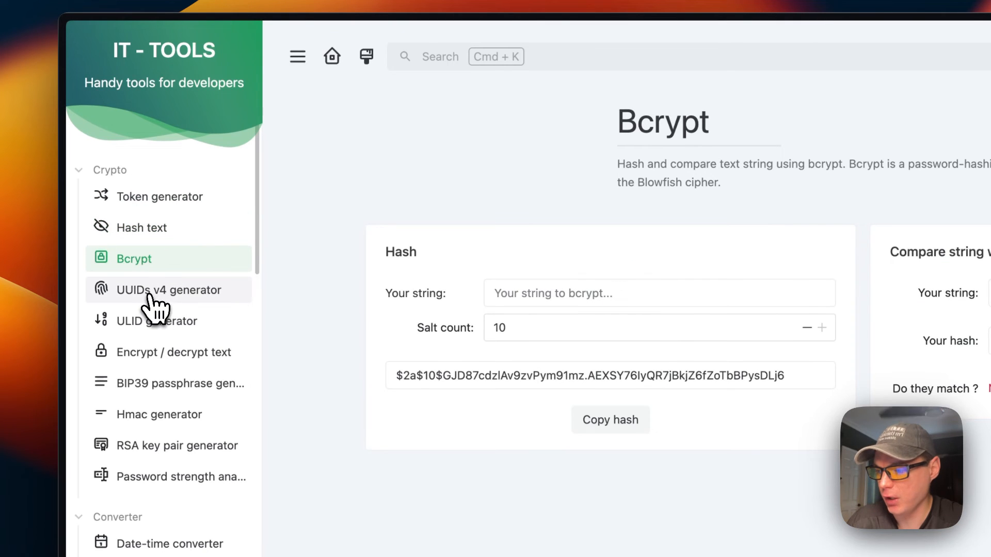
left_click(168, 290)
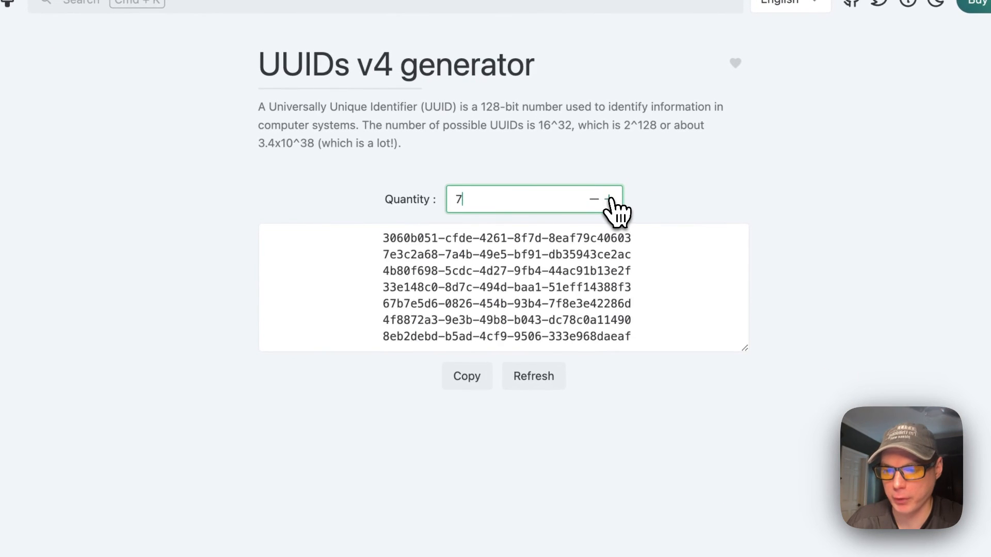
left_click(151, 275)
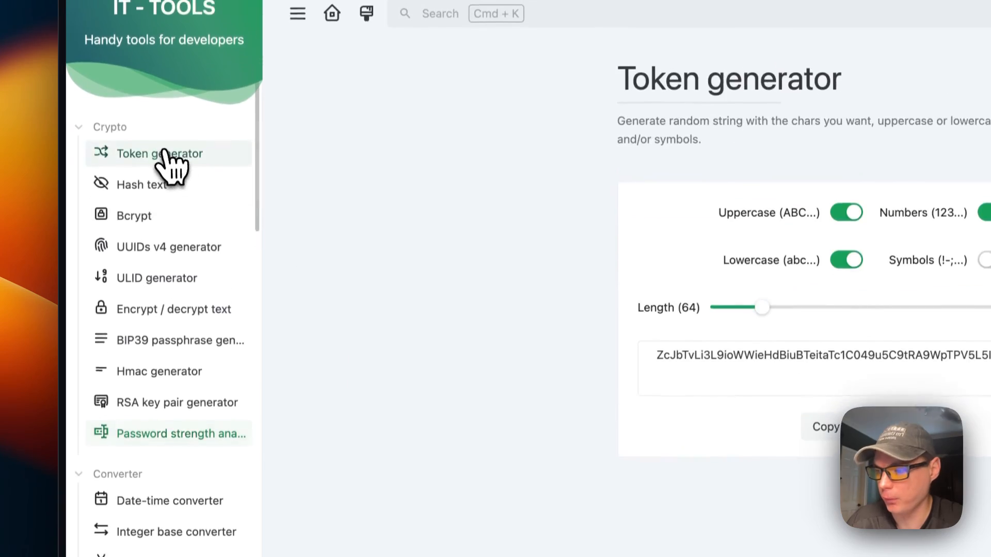
scroll("down", 3)
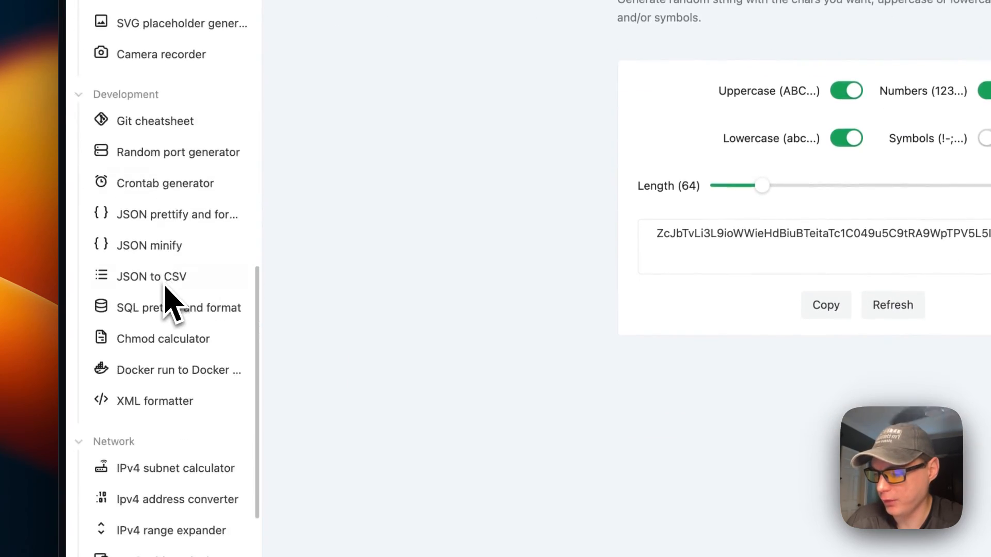